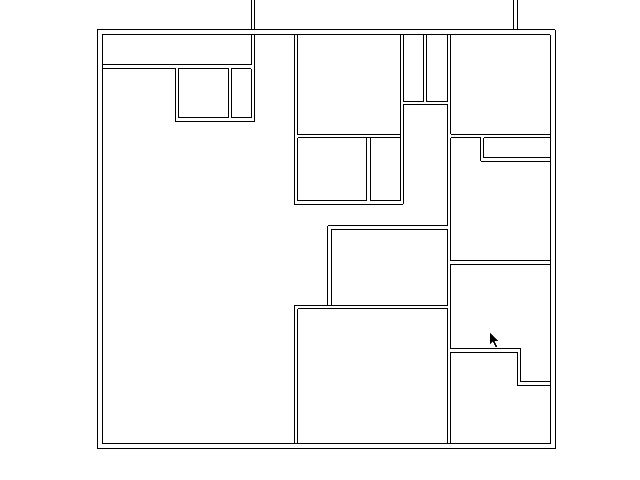
mouse_move(408, 318)
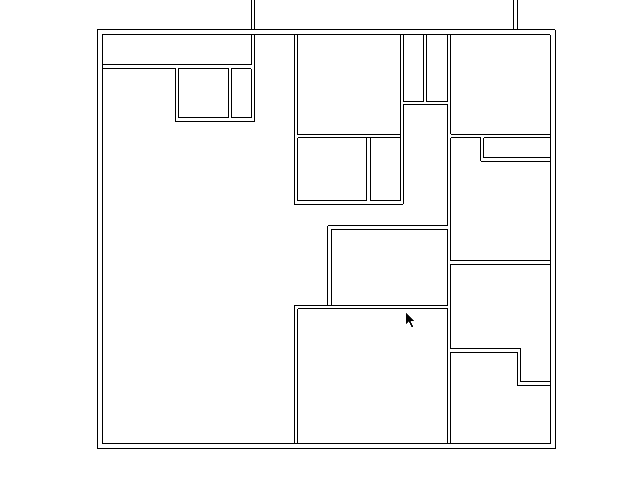
mouse_move(314, 306)
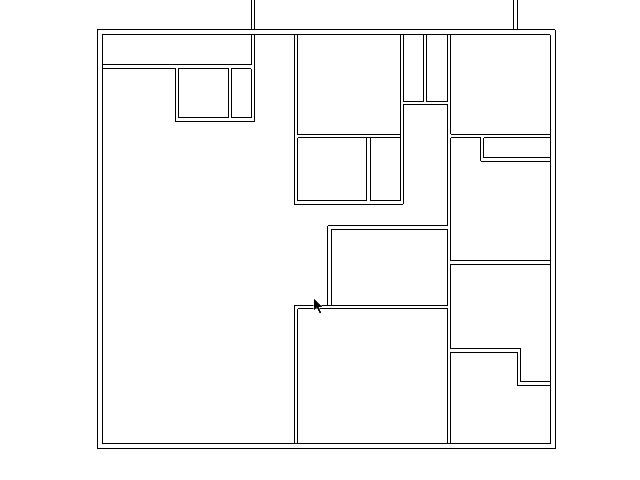
mouse_move(392, 372)
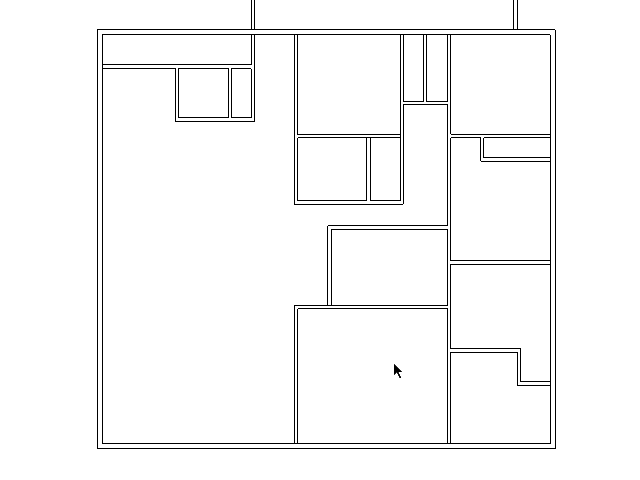
mouse_move(432, 236)
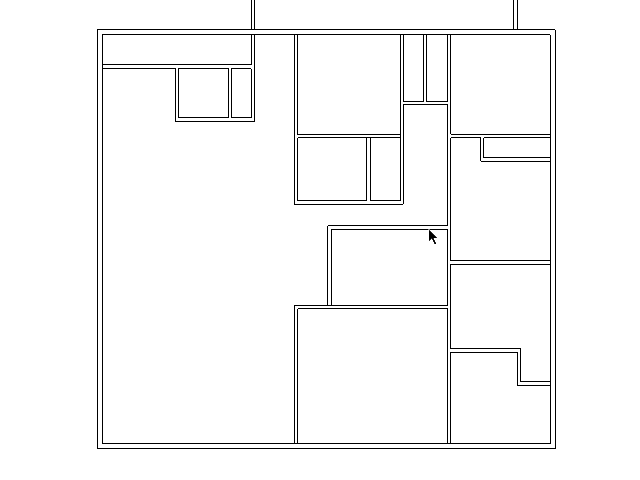
mouse_move(476, 280)
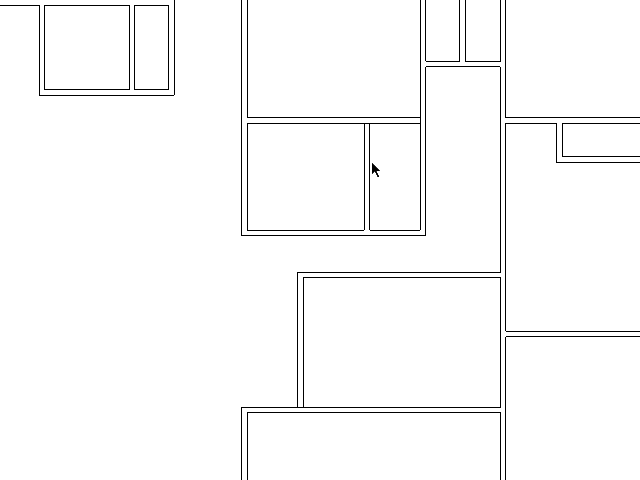
mouse_move(416, 176)
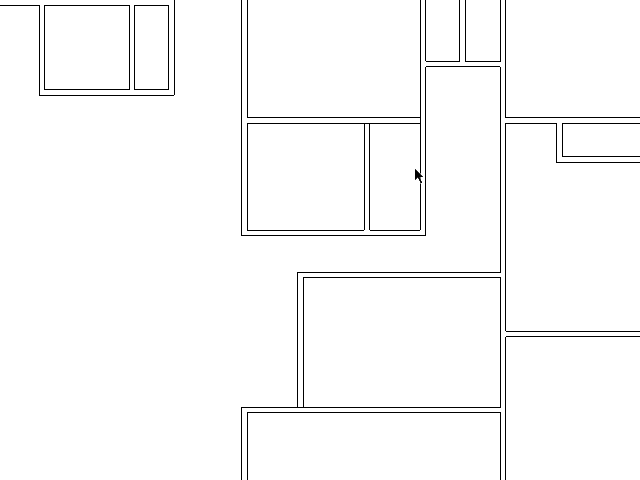
mouse_move(428, 170)
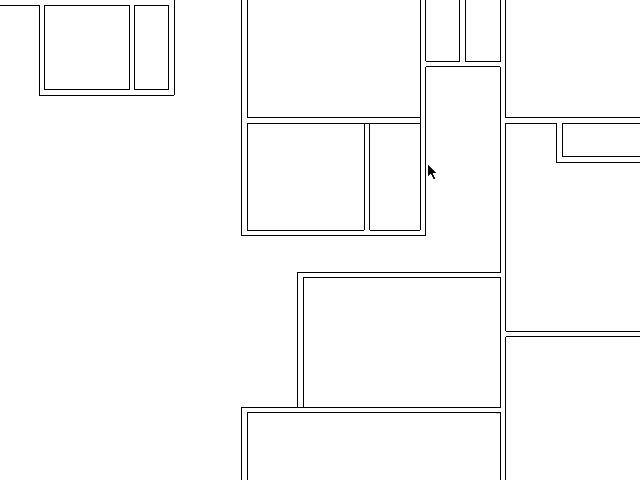
mouse_move(378, 166)
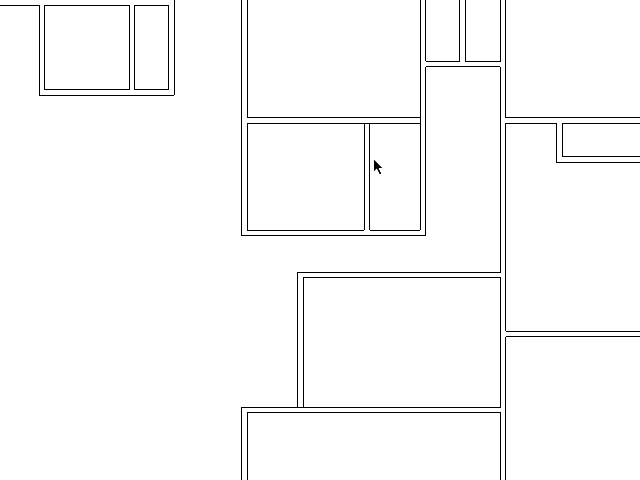
mouse_move(404, 148)
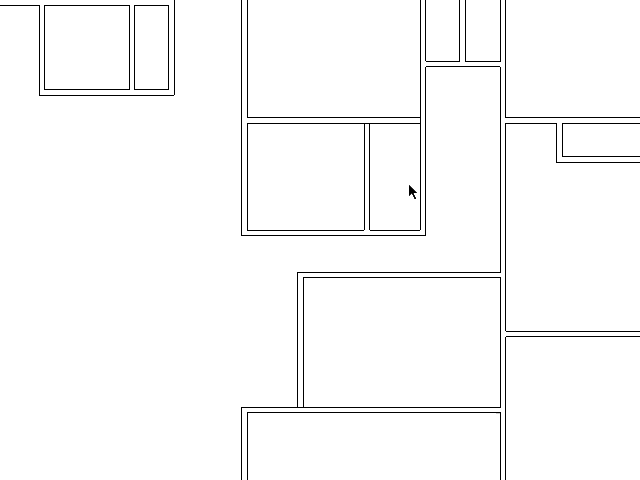
mouse_move(328, 130)
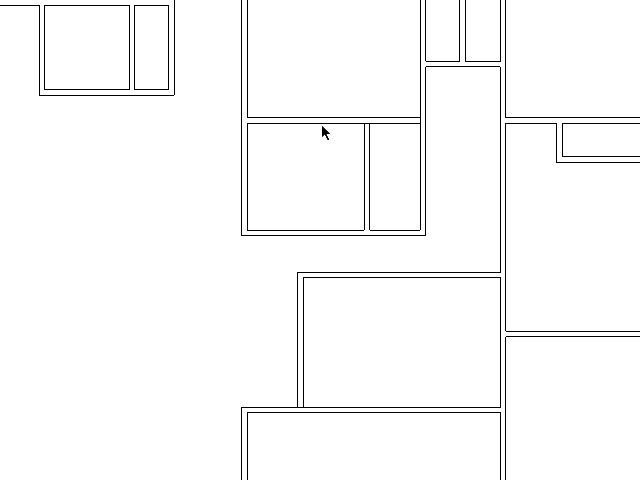
mouse_move(252, 152)
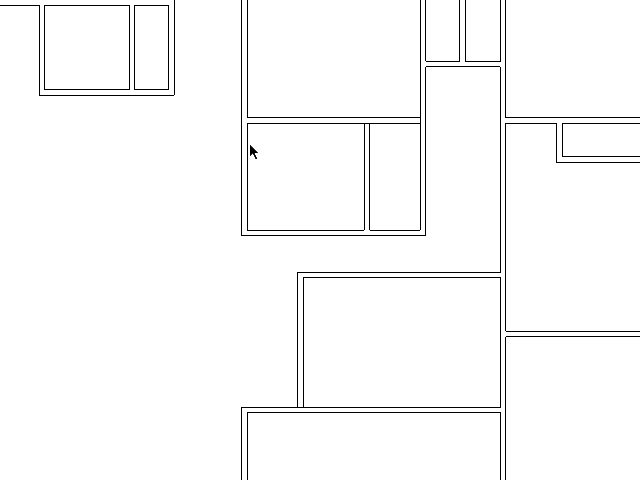
mouse_move(340, 266)
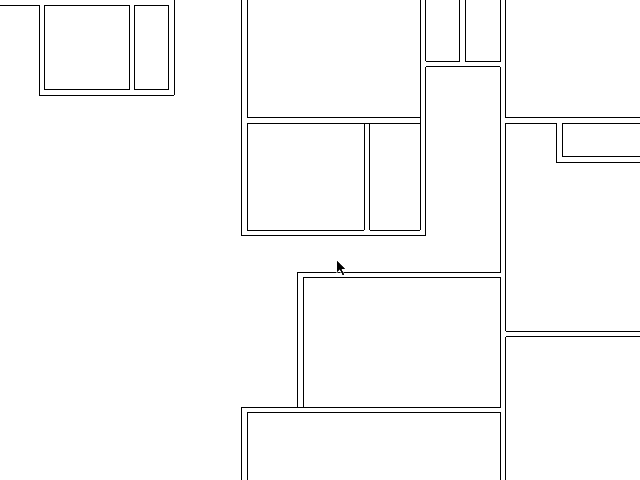
mouse_move(330, 36)
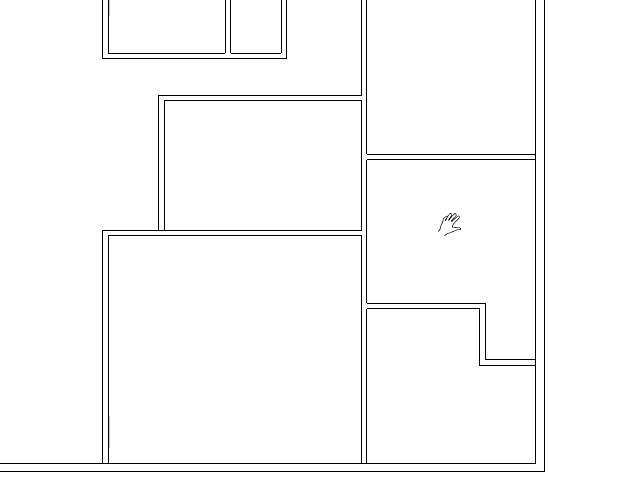
Step: Pull a horizontal guide line off the inner bottom wall of the large left room, about 16 feet up
scroll(down, 3)
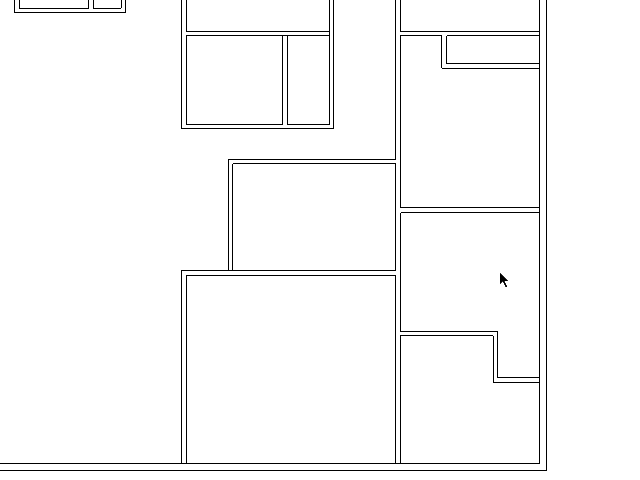
mouse_move(376, 276)
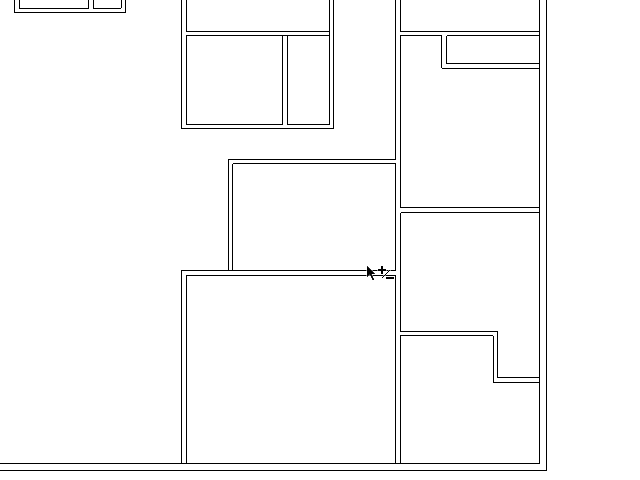
mouse_move(420, 362)
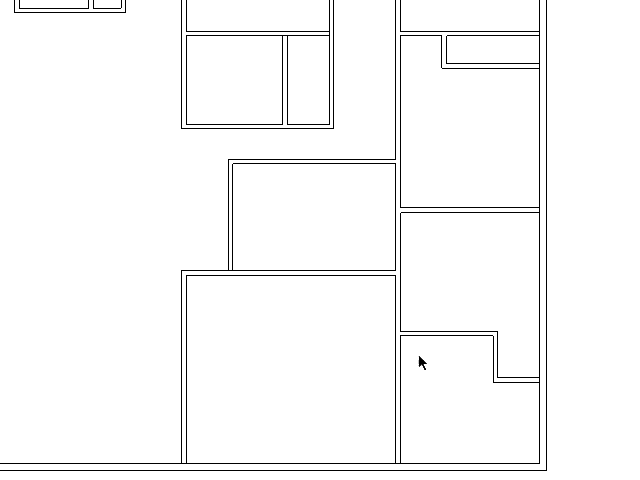
mouse_move(468, 456)
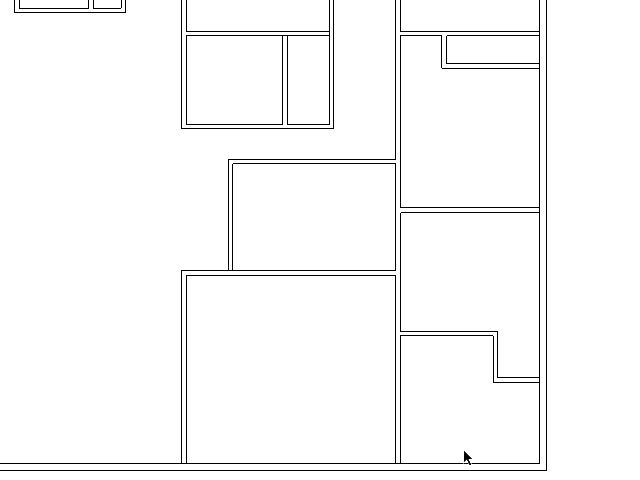
mouse_move(204, 332)
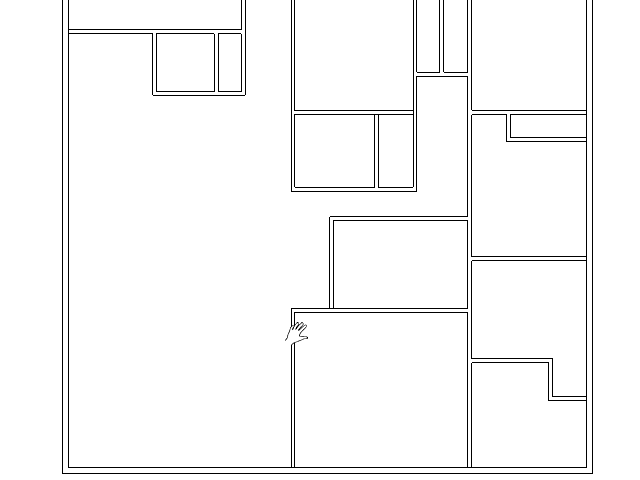
mouse_move(228, 424)
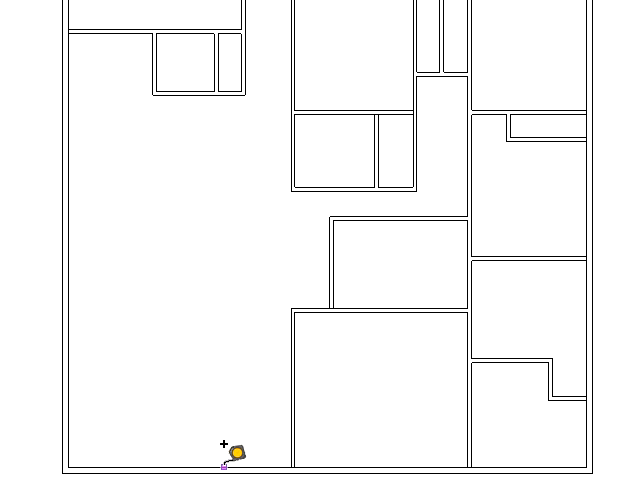
drag(232, 464, 232, 296)
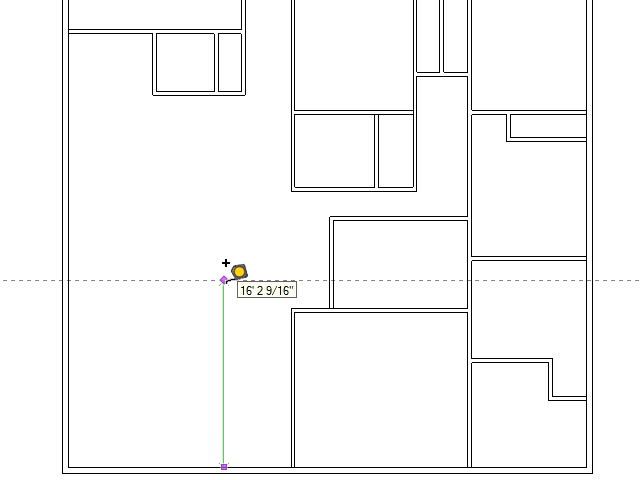
mouse_move(238, 276)
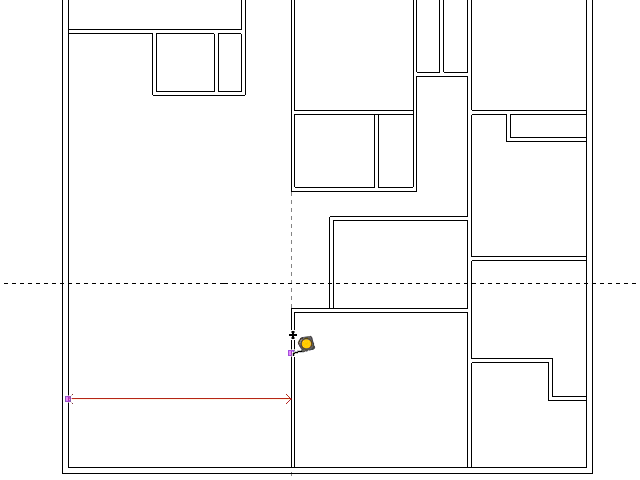
mouse_move(296, 350)
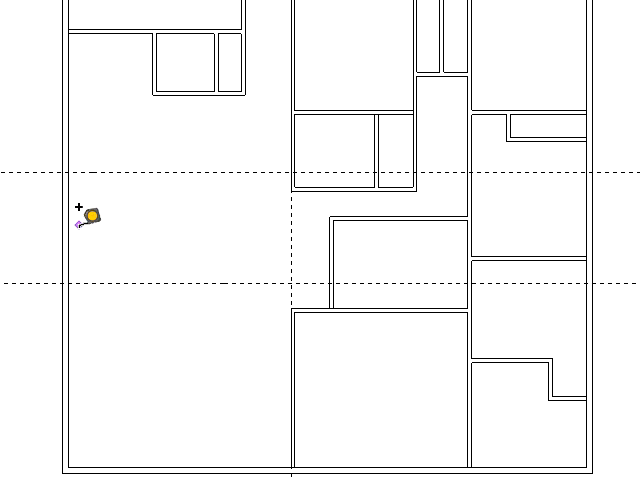
mouse_move(80, 232)
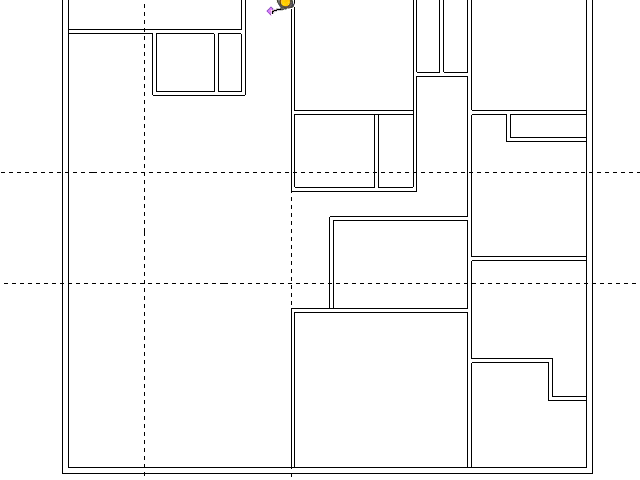
mouse_move(180, 96)
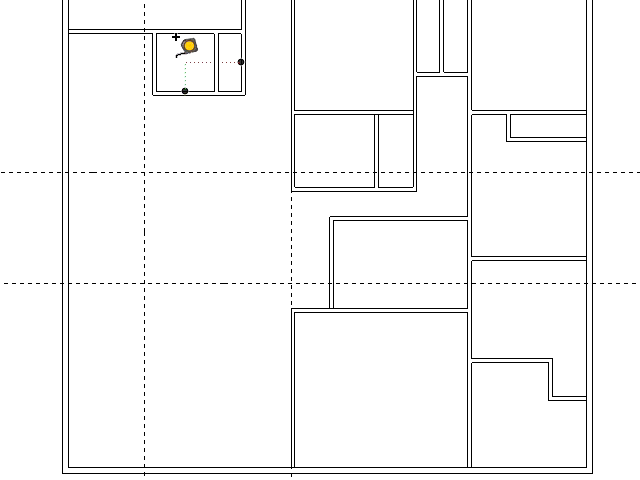
Step: Add a second horizontal guide higher up and a vertical guide through the left room, forming a grid
drag(188, 50, 218, 40)
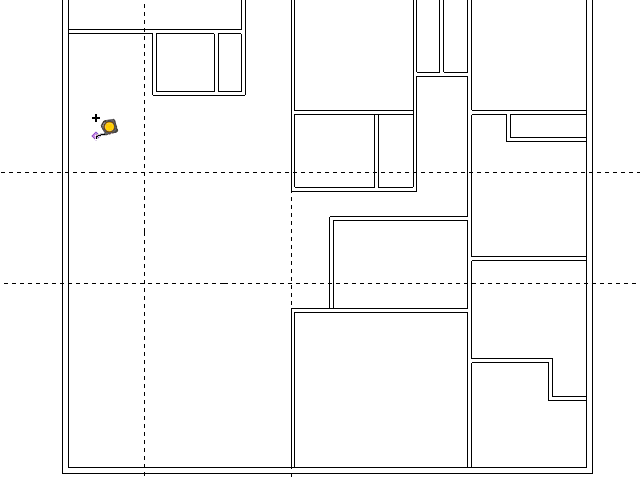
mouse_move(100, 180)
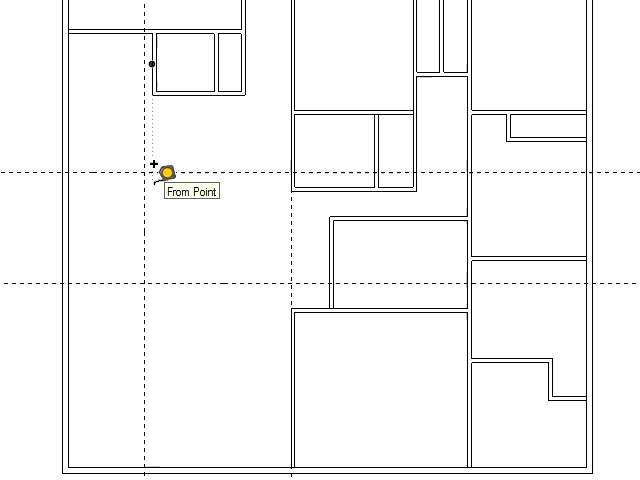
mouse_move(208, 164)
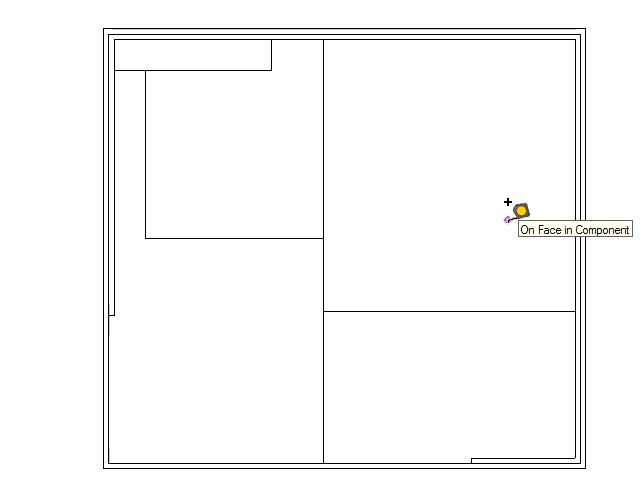
mouse_move(304, 50)
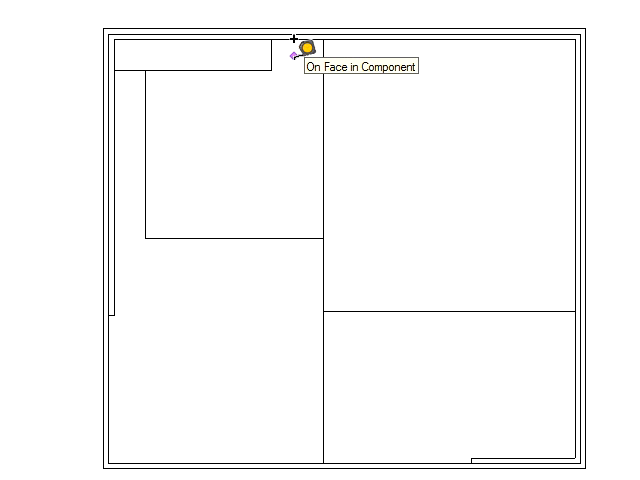
mouse_move(202, 184)
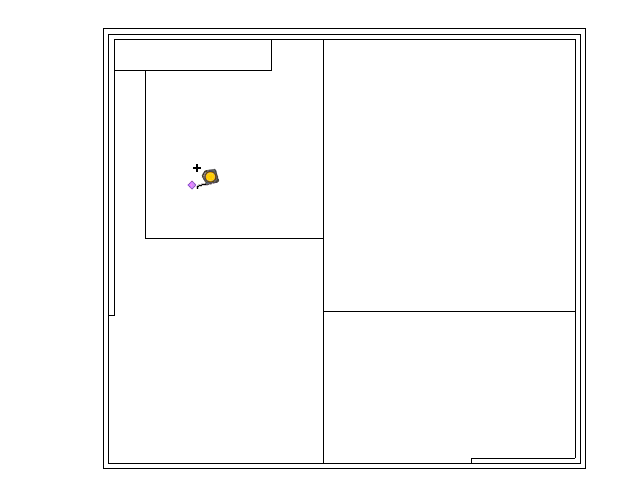
mouse_move(162, 170)
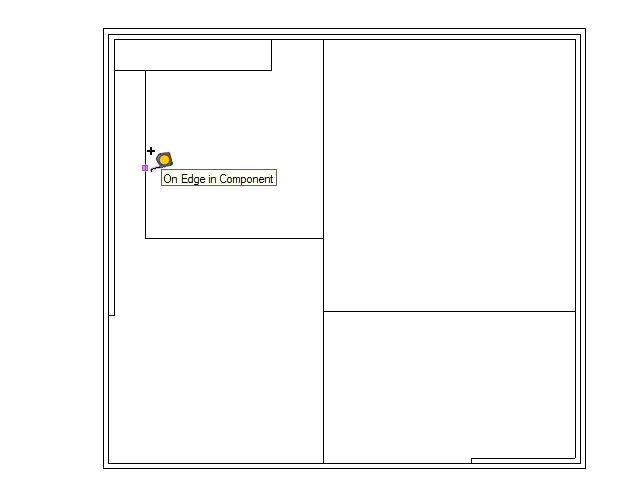
mouse_move(330, 138)
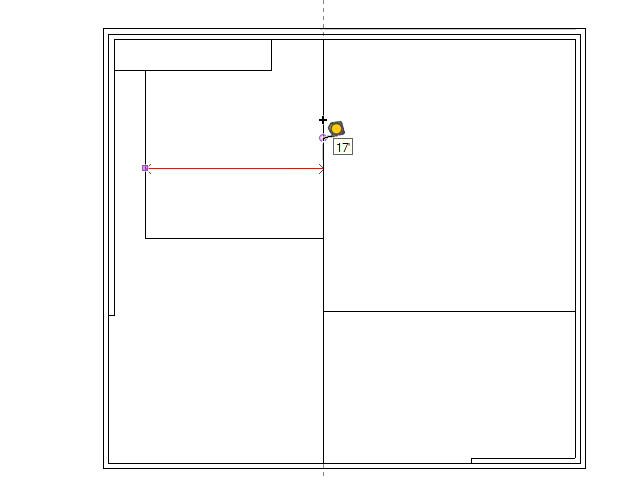
mouse_move(262, 68)
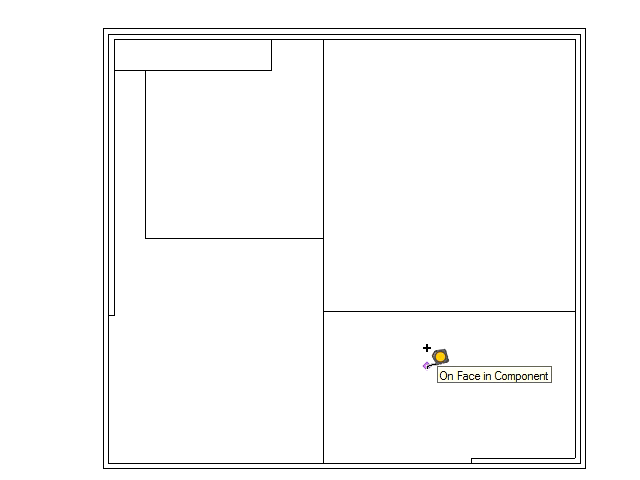
mouse_move(440, 356)
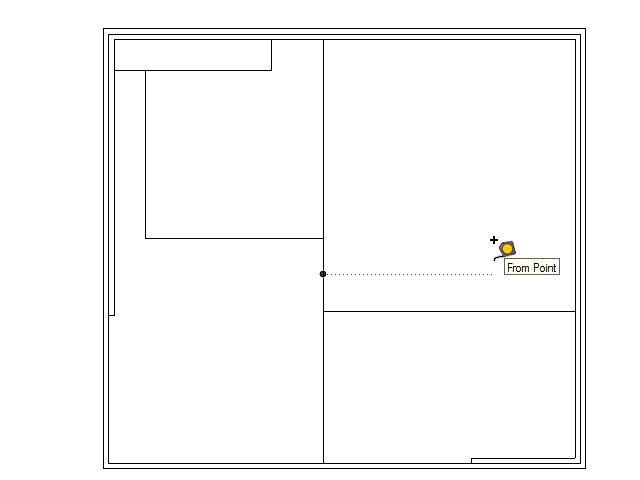
mouse_move(424, 210)
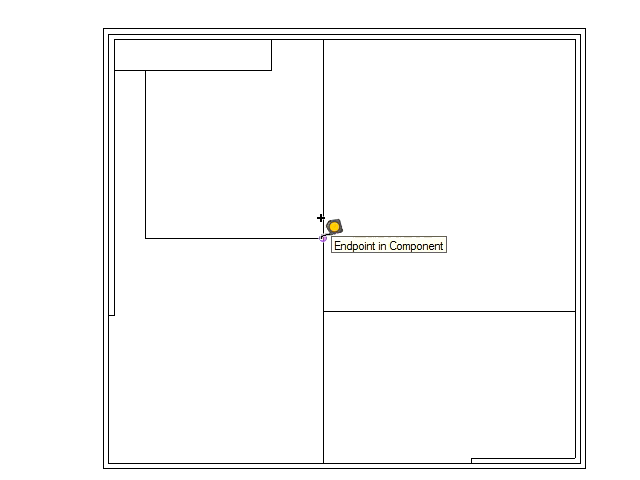
mouse_move(558, 220)
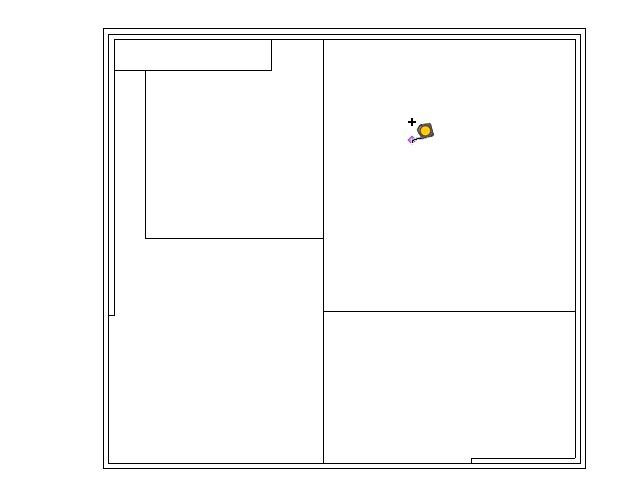
mouse_move(378, 160)
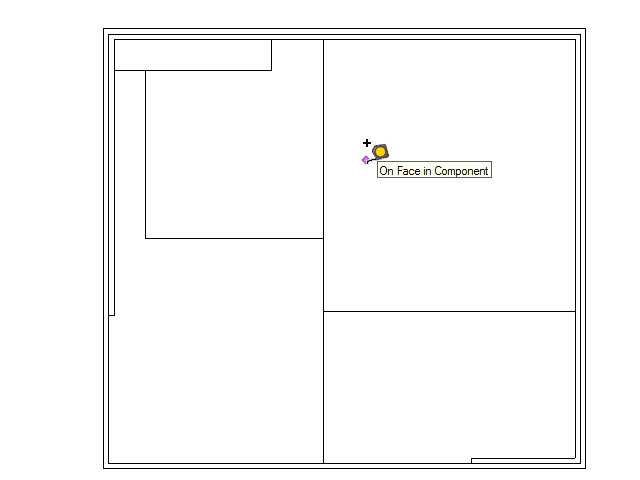
mouse_move(384, 78)
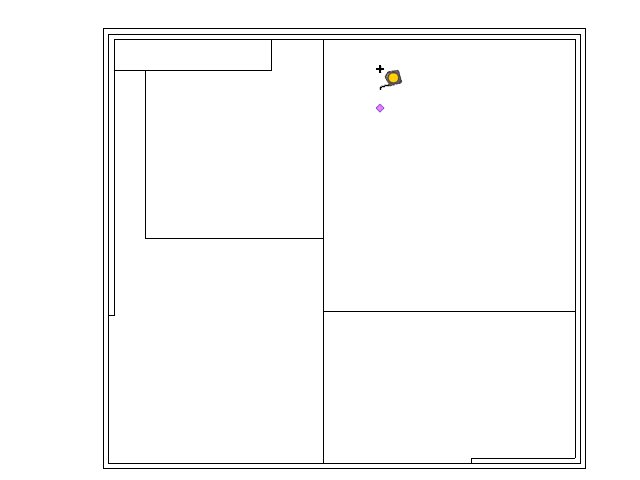
mouse_move(368, 168)
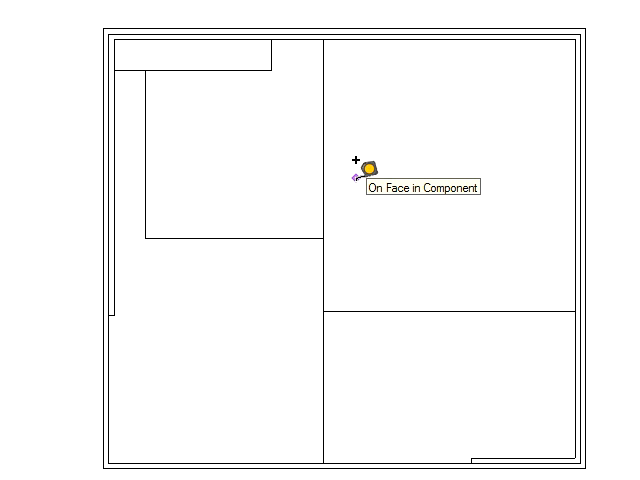
mouse_move(372, 168)
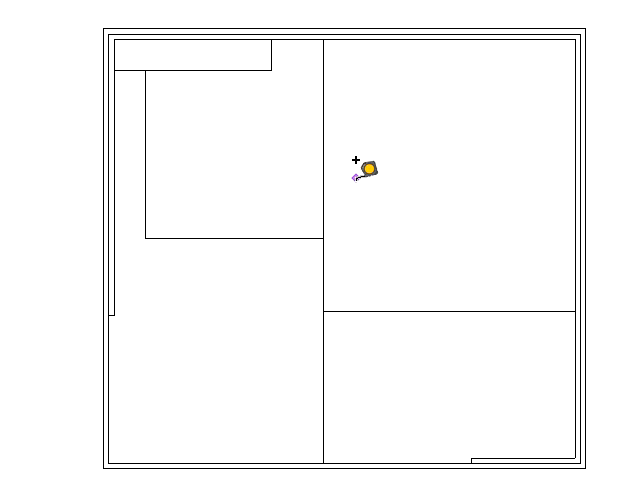